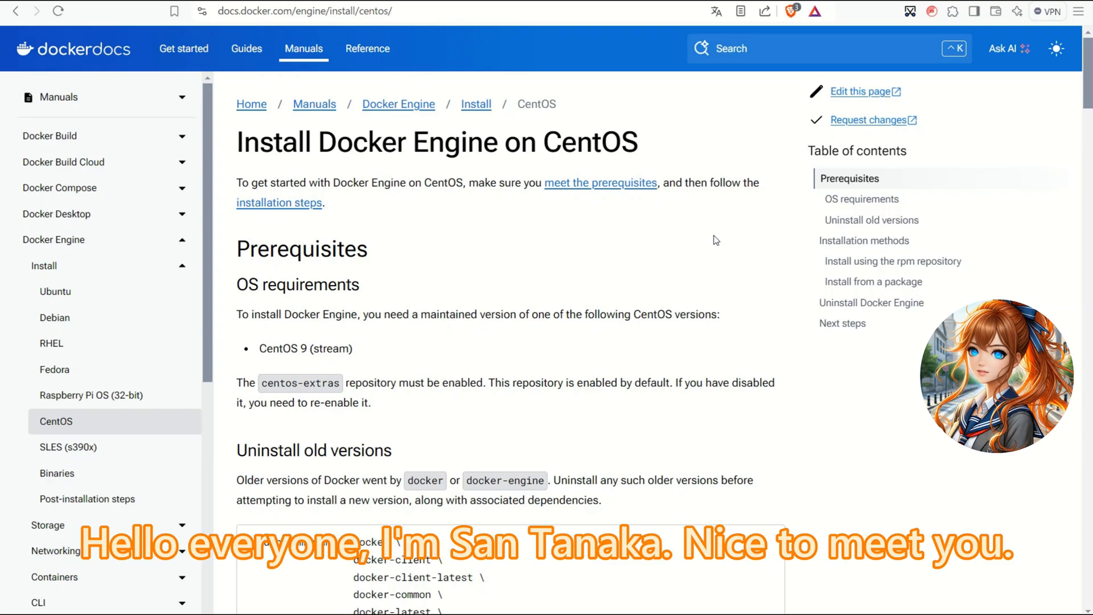
Step: Scroll the Remote Explorer host list and connect to the alma SSH host in a new window
{"action": "scroll", "scroll_direction": "down", "scroll_amount": 3}
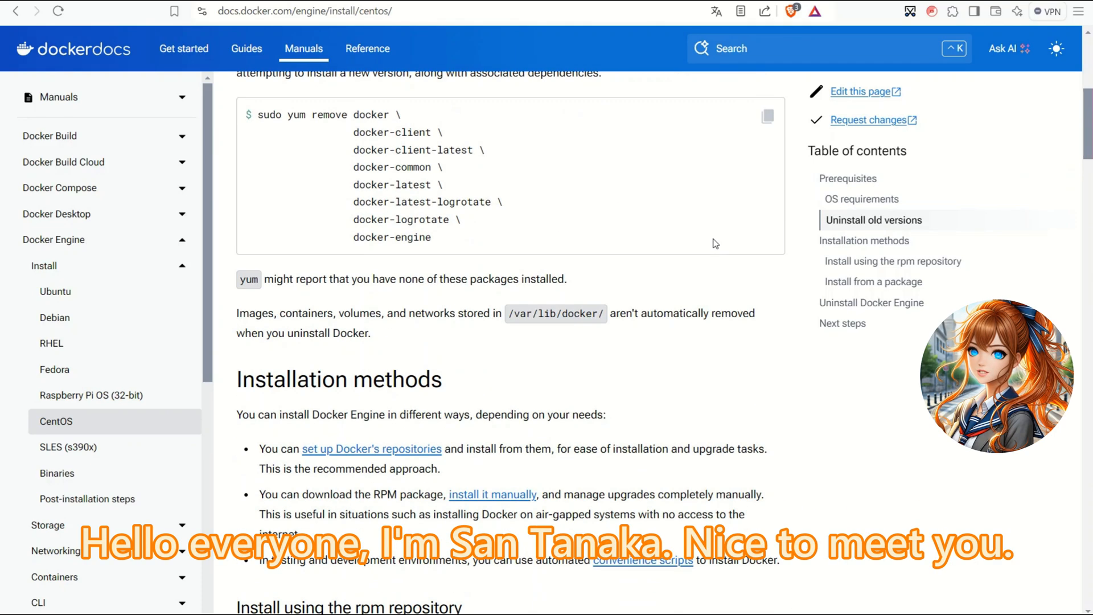
{"action": "scroll", "scroll_direction": "down", "scroll_amount": 3}
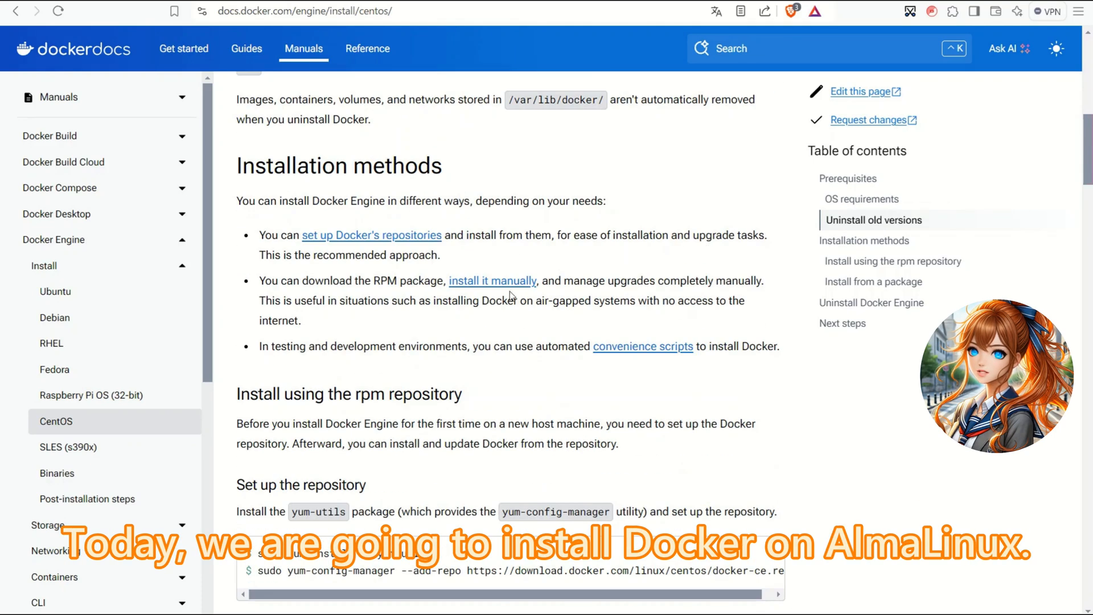
{"action": "scroll", "scroll_direction": "down", "scroll_amount": 3}
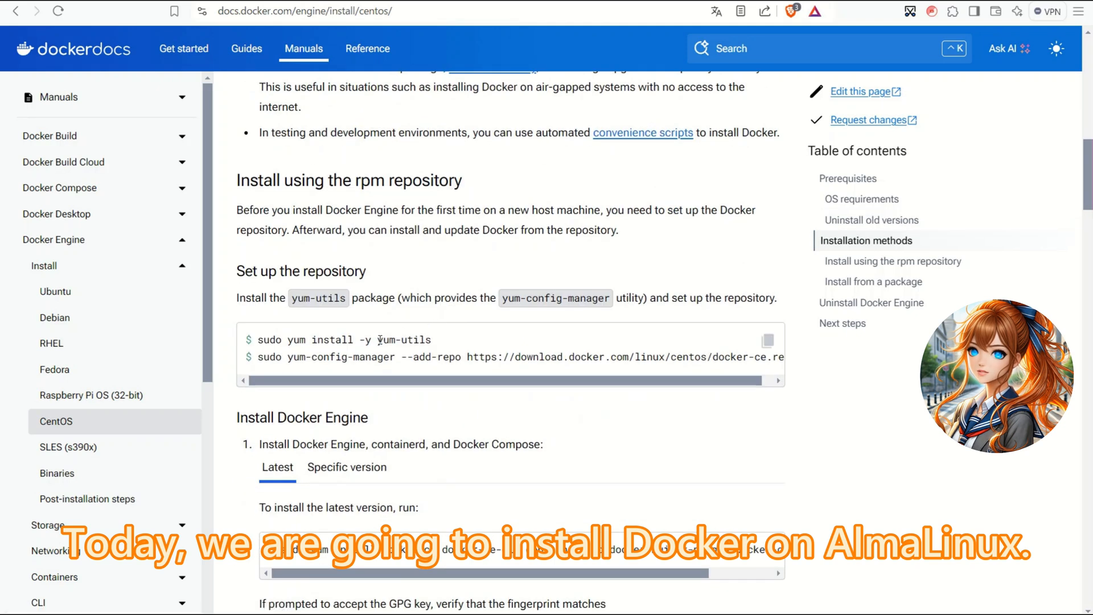
{"action": "scroll", "scroll_direction": "down", "scroll_amount": 3}
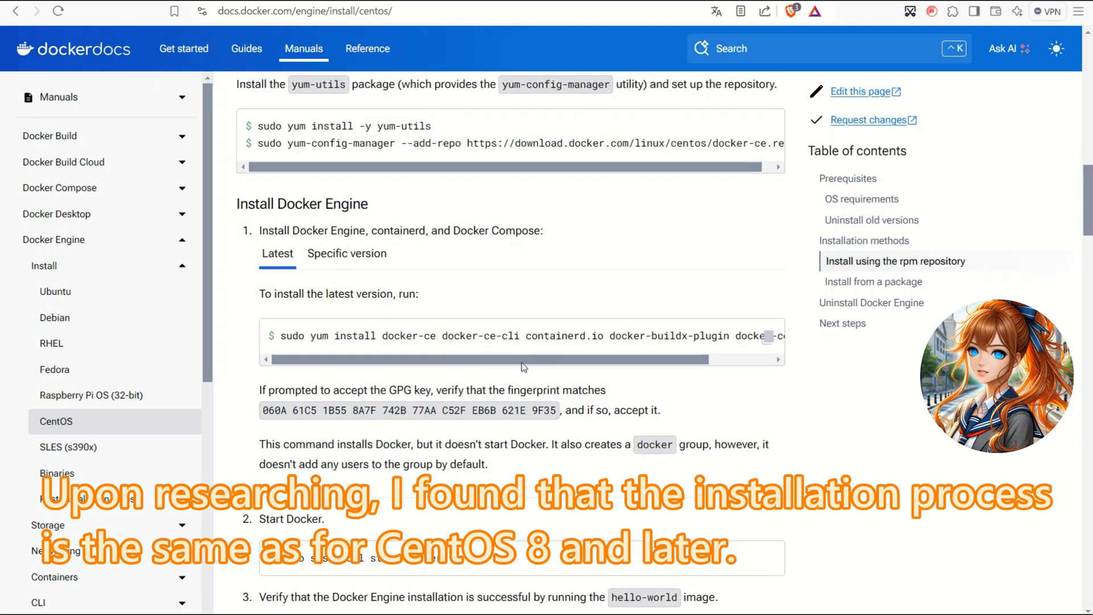
{"action": "scroll", "scroll_direction": "down", "scroll_amount": 3}
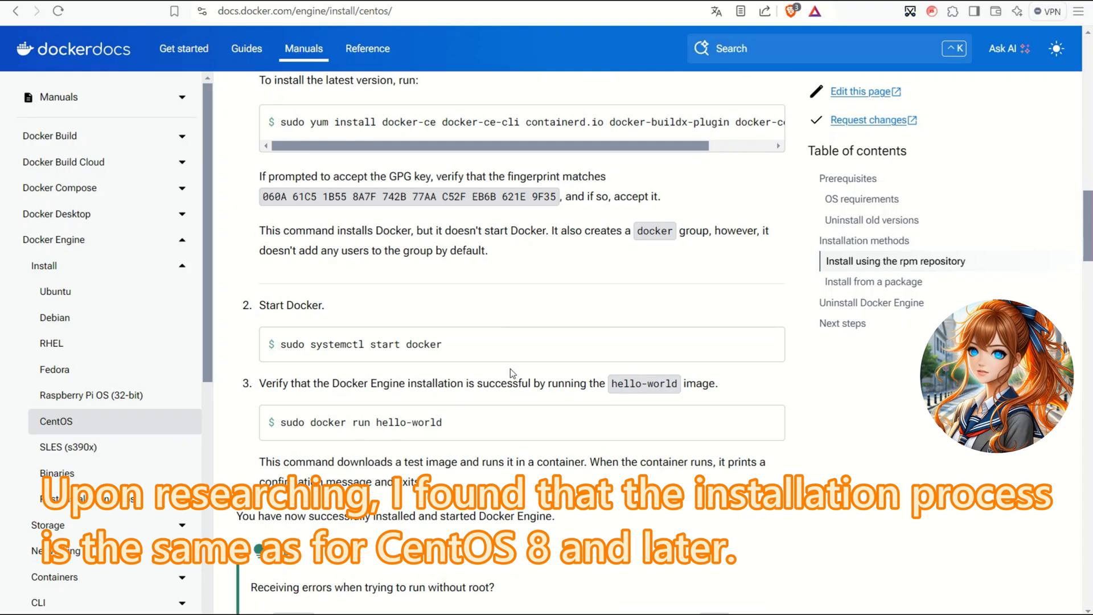
{"action": "scroll", "scroll_direction": "down", "scroll_amount": 3}
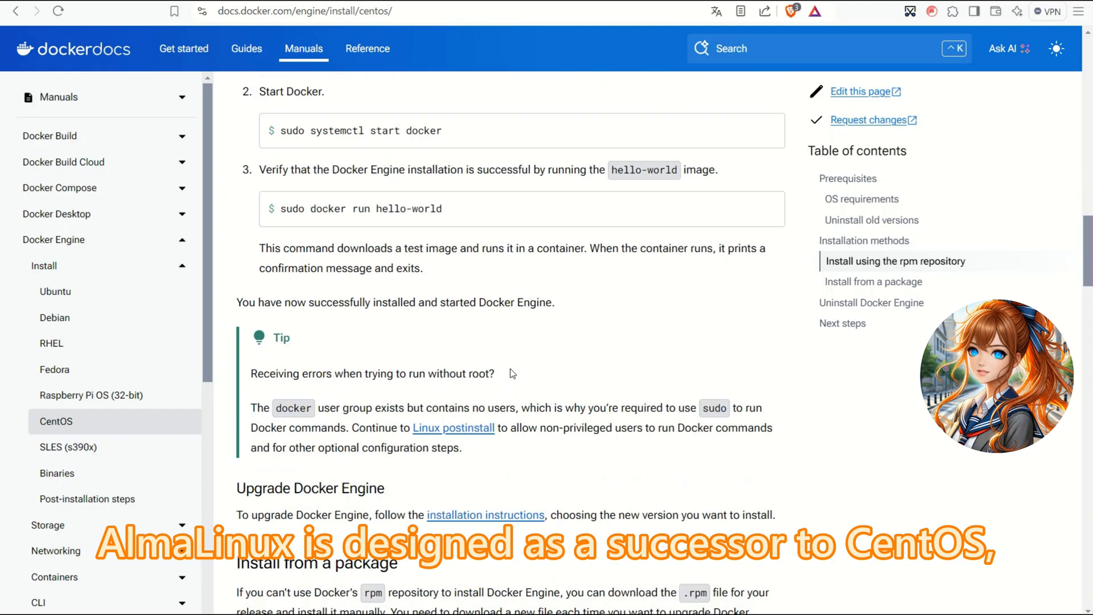
{"action": "scroll", "scroll_direction": "down", "scroll_amount": 3}
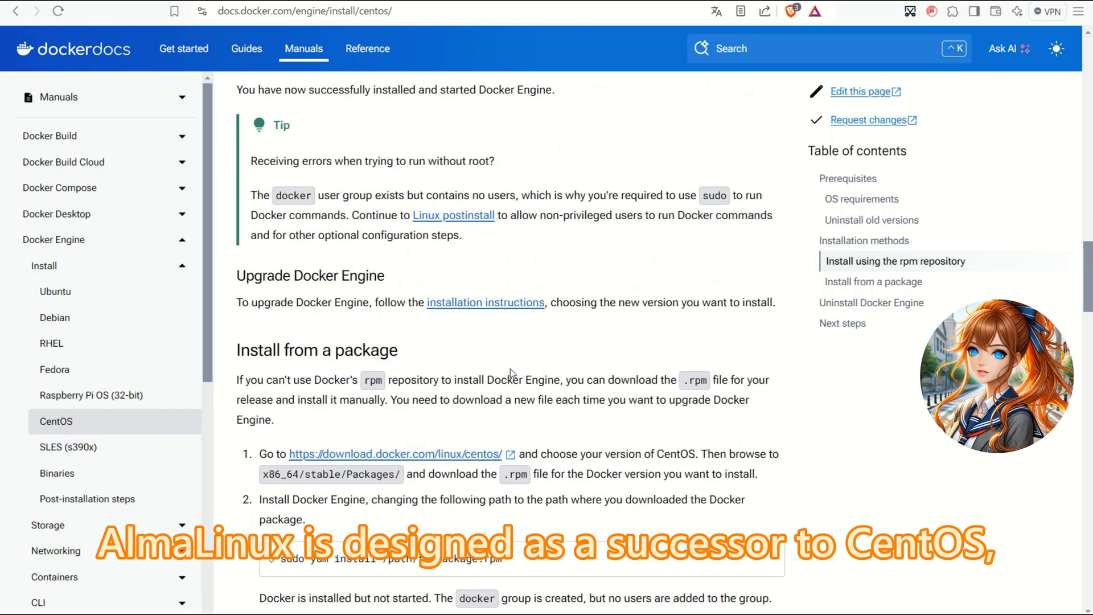
{"action": "scroll", "scroll_direction": "up", "scroll_amount": 3}
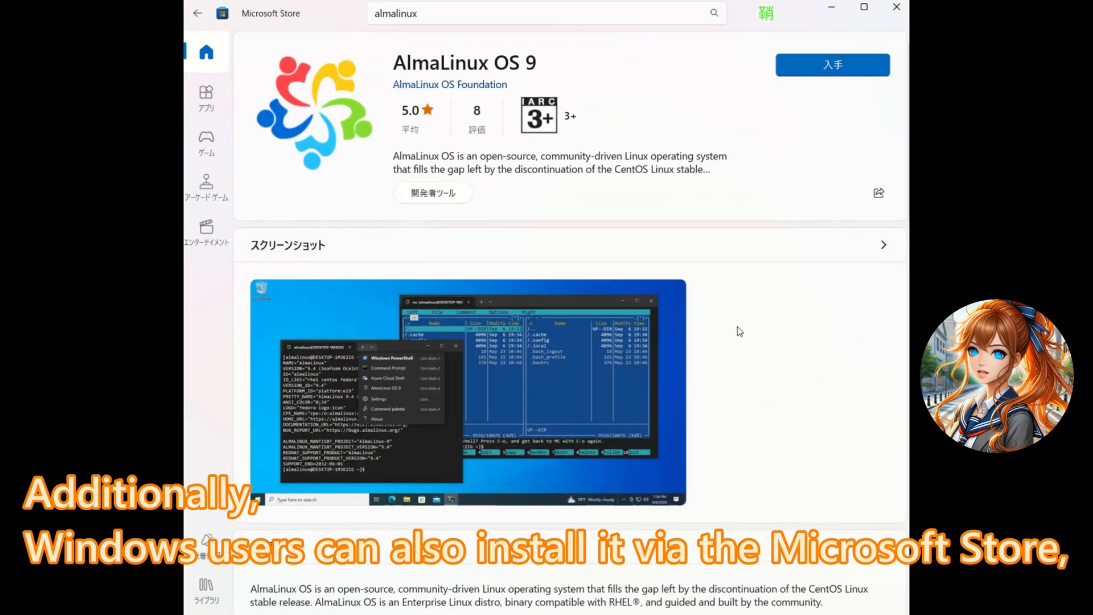
{"action": "scroll", "scroll_direction": "down", "scroll_amount": 3}
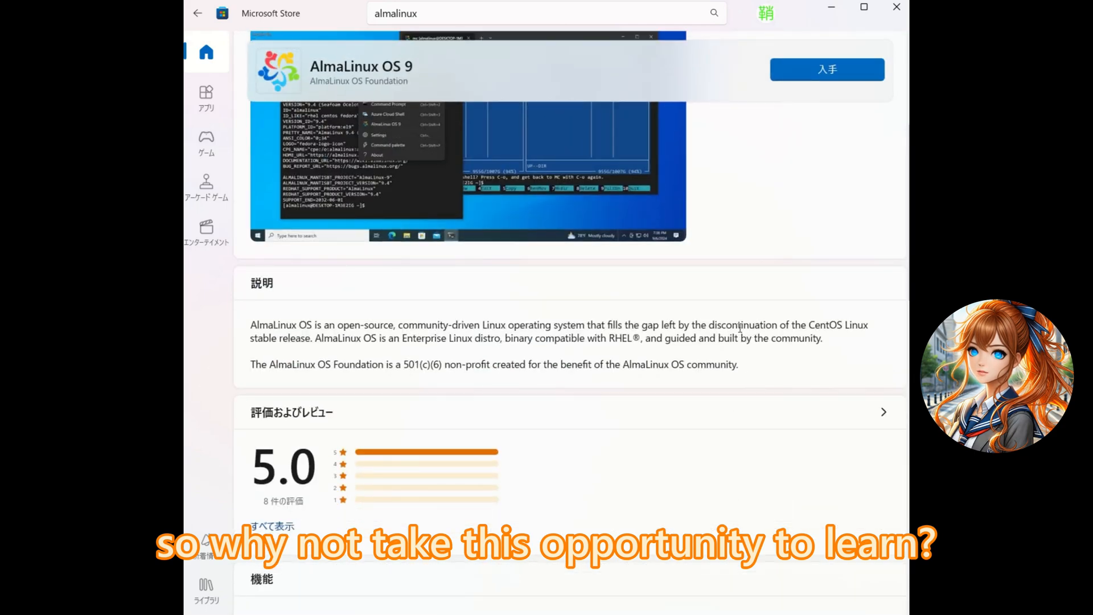
{"action": "scroll", "scroll_direction": "down", "scroll_amount": 3}
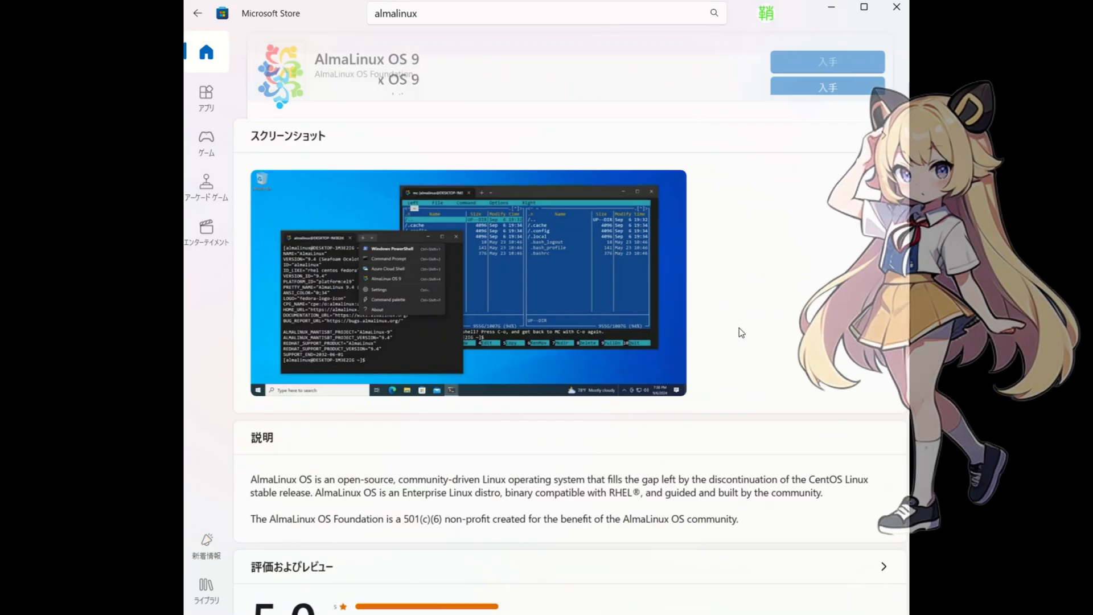
{"action": "scroll", "scroll_direction": "up", "scroll_amount": 3}
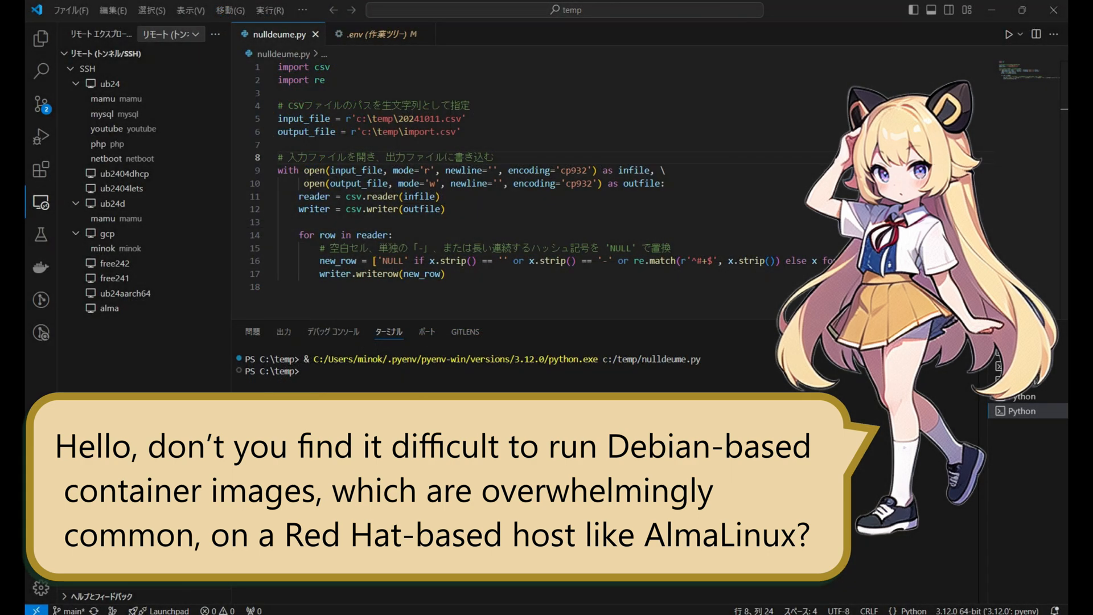
{"action": "mouse_move", "coordinate": [222, 337]}
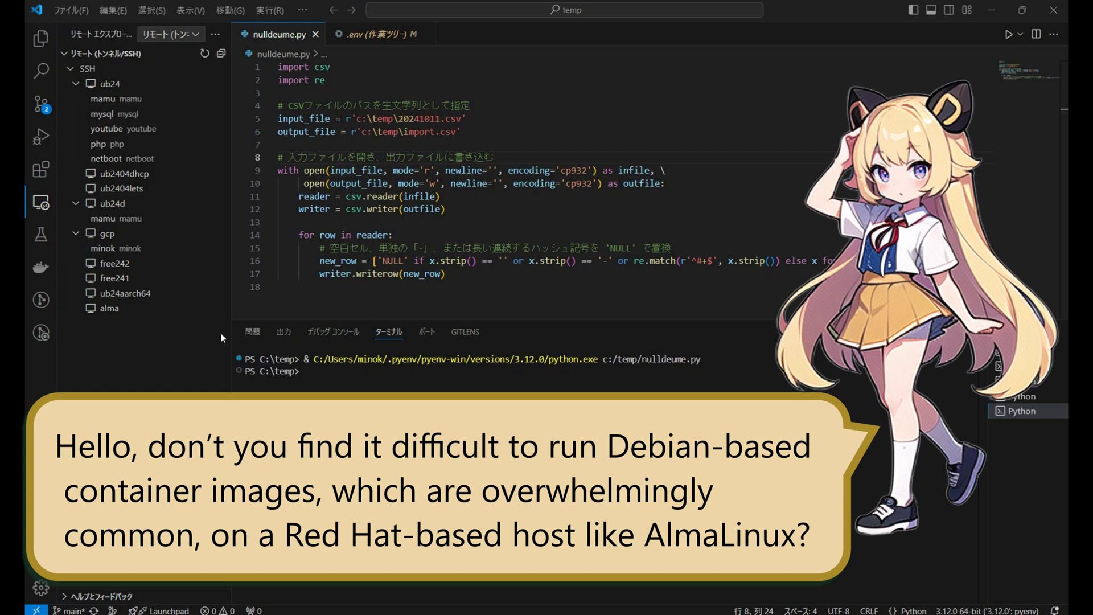
{"action": "mouse_move", "coordinate": [216, 307]}
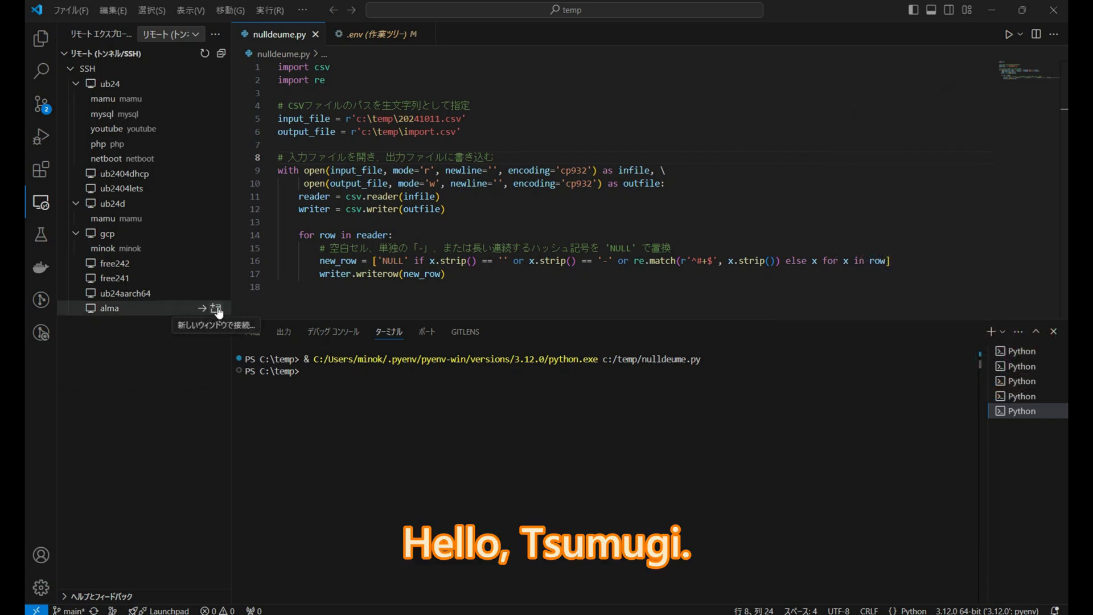
{"action": "left_click", "coordinate": [216, 307]}
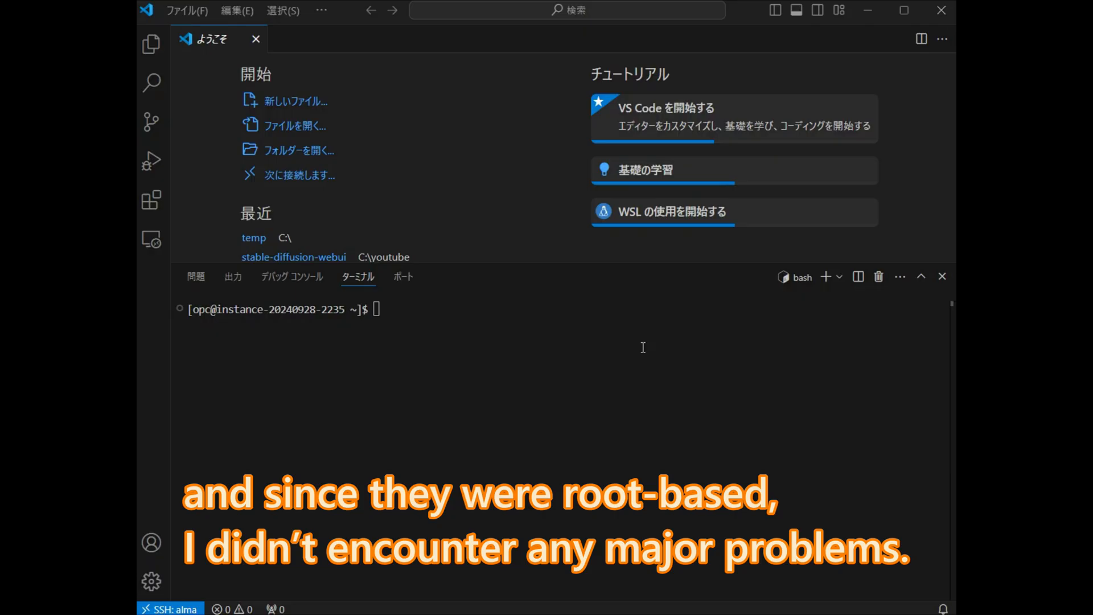
{"action": "mouse_move", "coordinate": [630, 288]}
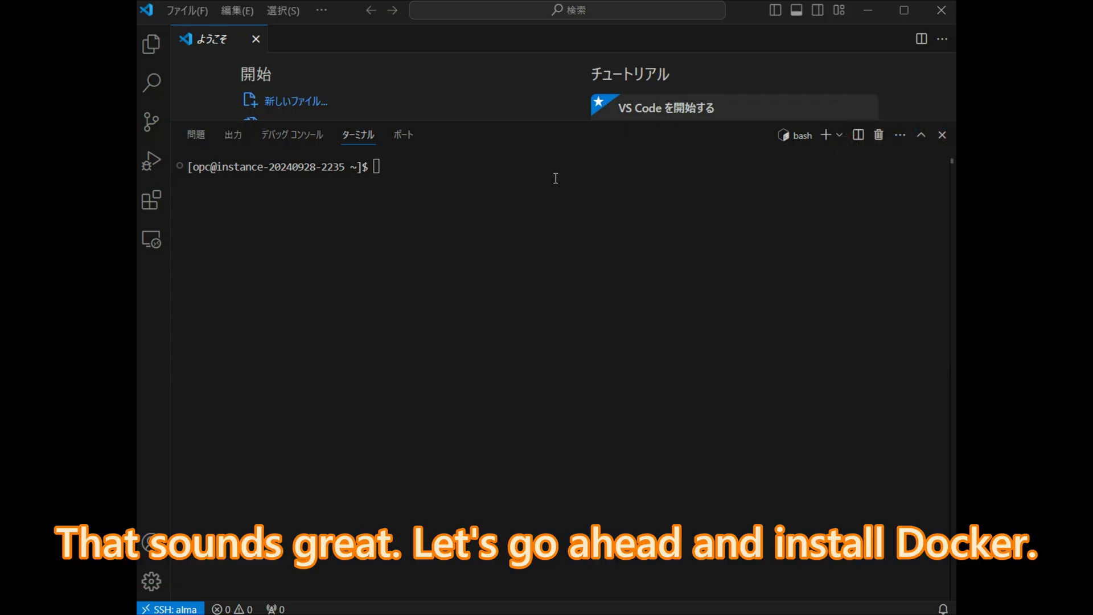
Step: Install yum-utils and add the docker-ce.repo CentOS repository with yum-config-manager
{"action": "type", "text": "sudo yum install -y yum-utils"}
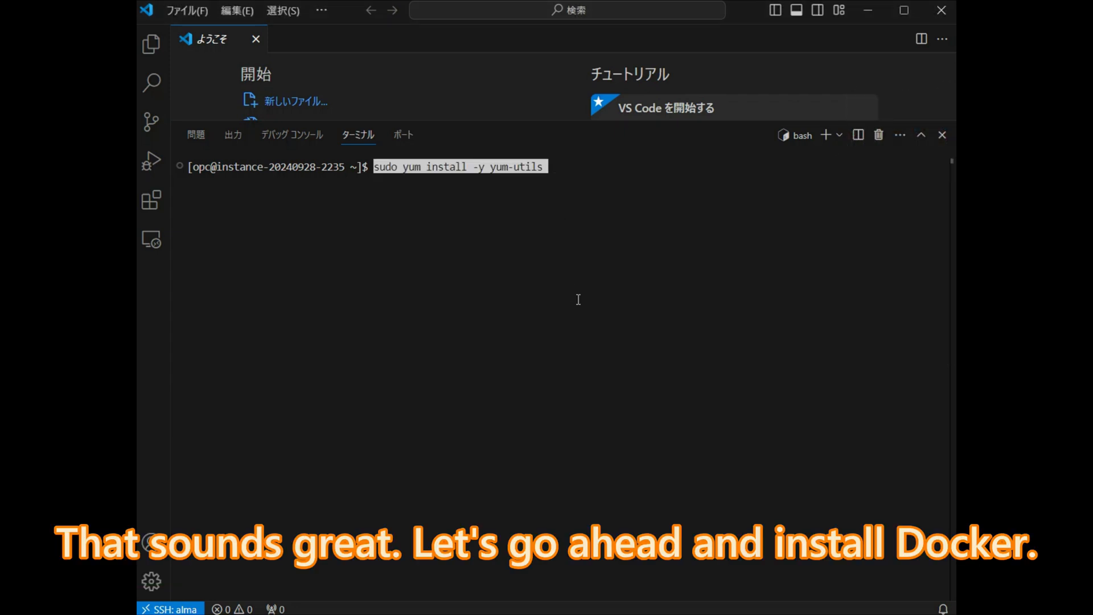
{"action": "key", "text": "Return"}
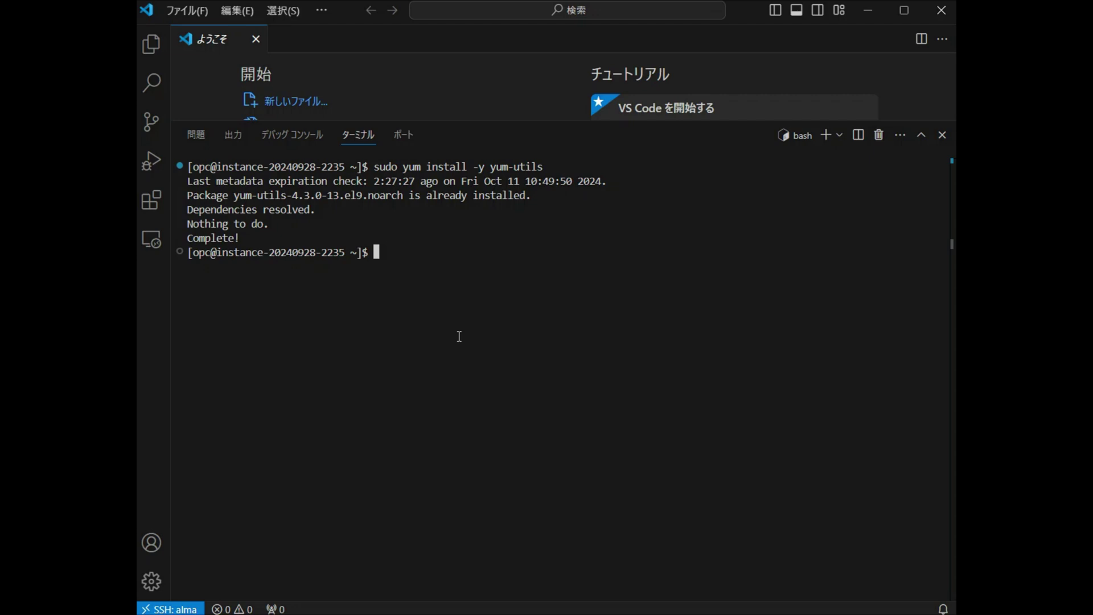
{"action": "type", "text": "sudo yum-config-manager --add-repo https://download.docker.com/linux/centos/docker-ce.repo"}
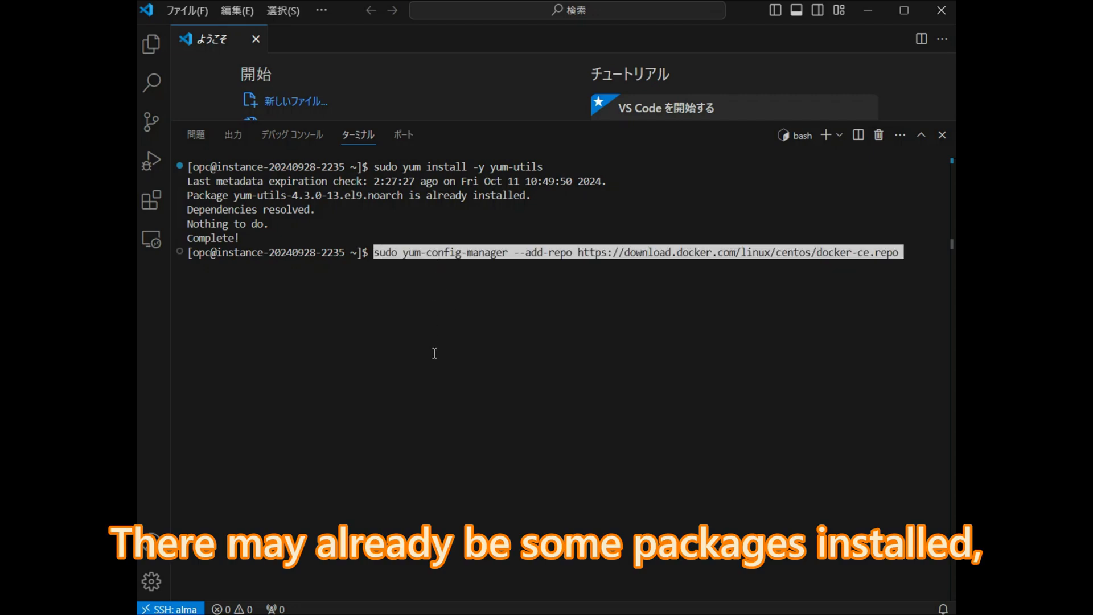
{"action": "key", "text": "Return"}
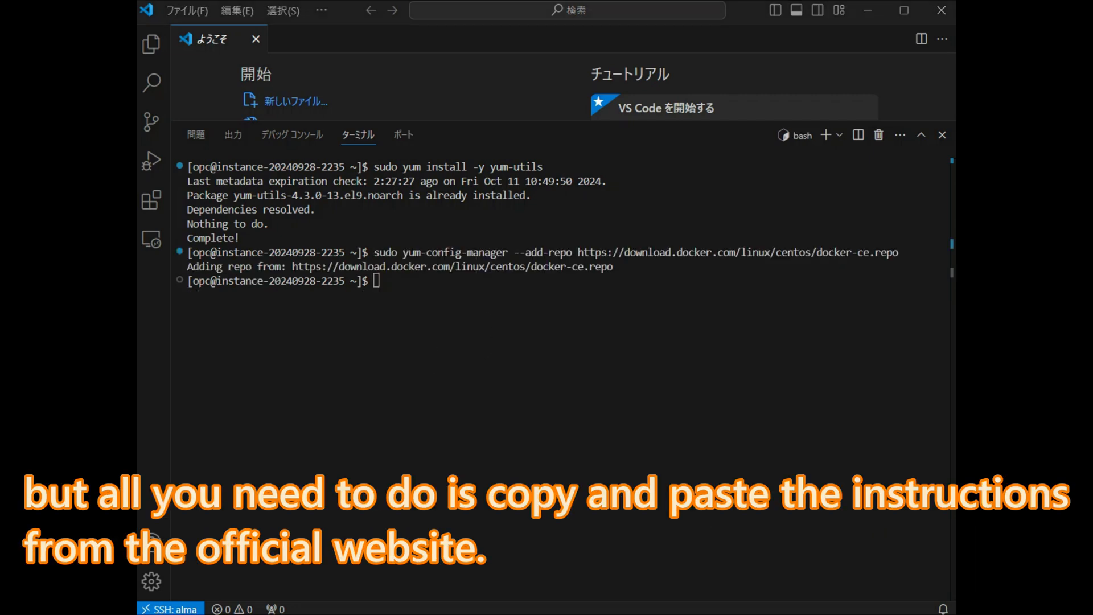
{"action": "type", "text": "sudo yum install docker-ce docker-ce-cli containerd.io docker-buildx-plugin docker-compose-plugin"}
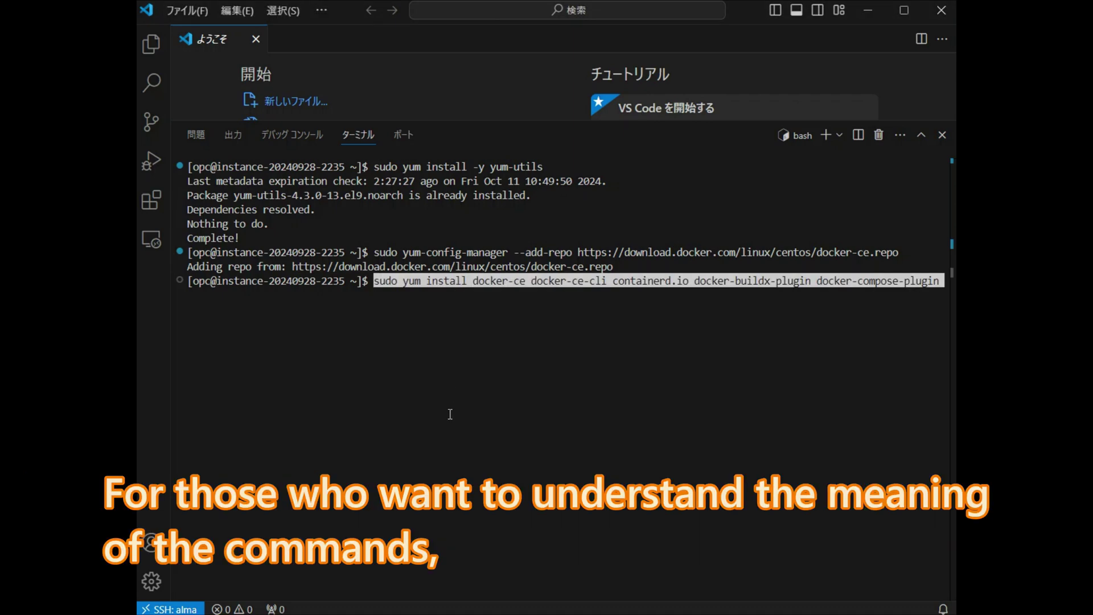
Step: Install docker-ce, docker-ce-cli, containerd.io, buildx and compose plugins, confirming with y
{"action": "key", "text": "Return"}
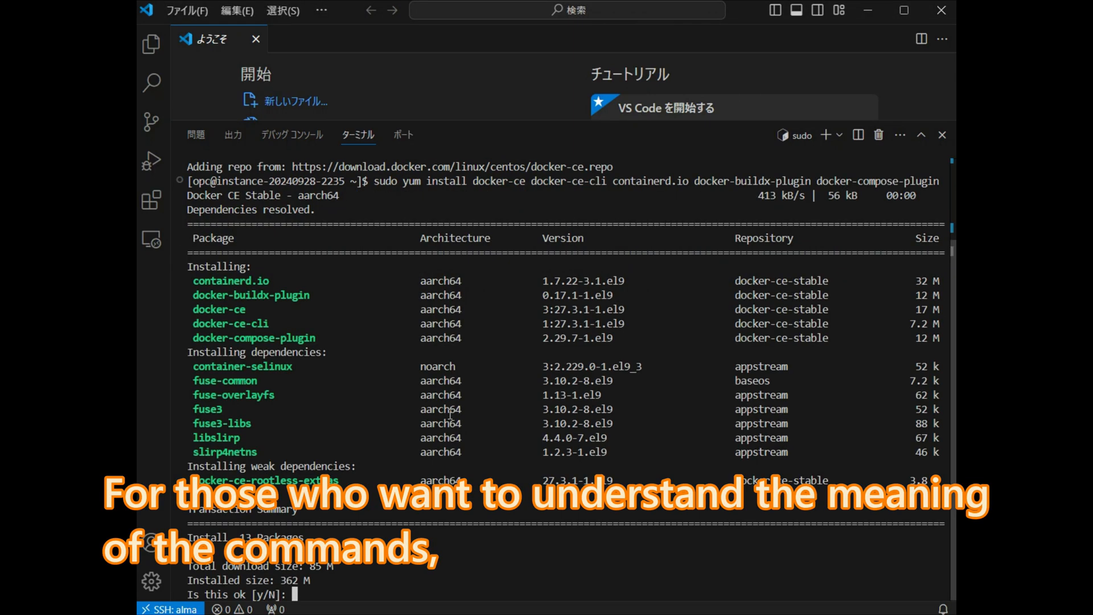
{"action": "type", "text": "y"}
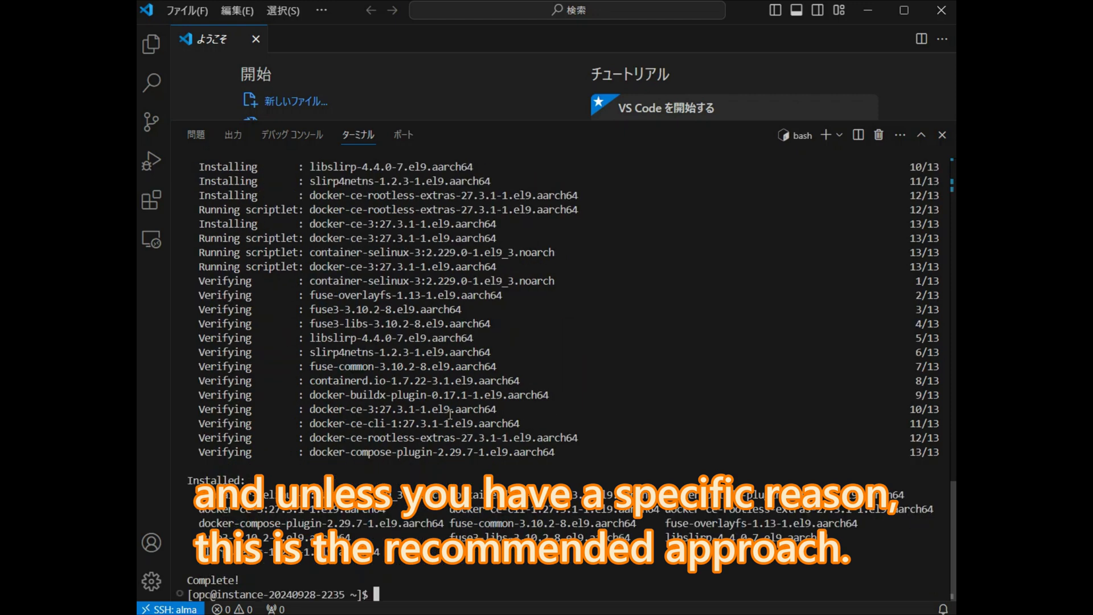
{"action": "type", "text": "clea"}
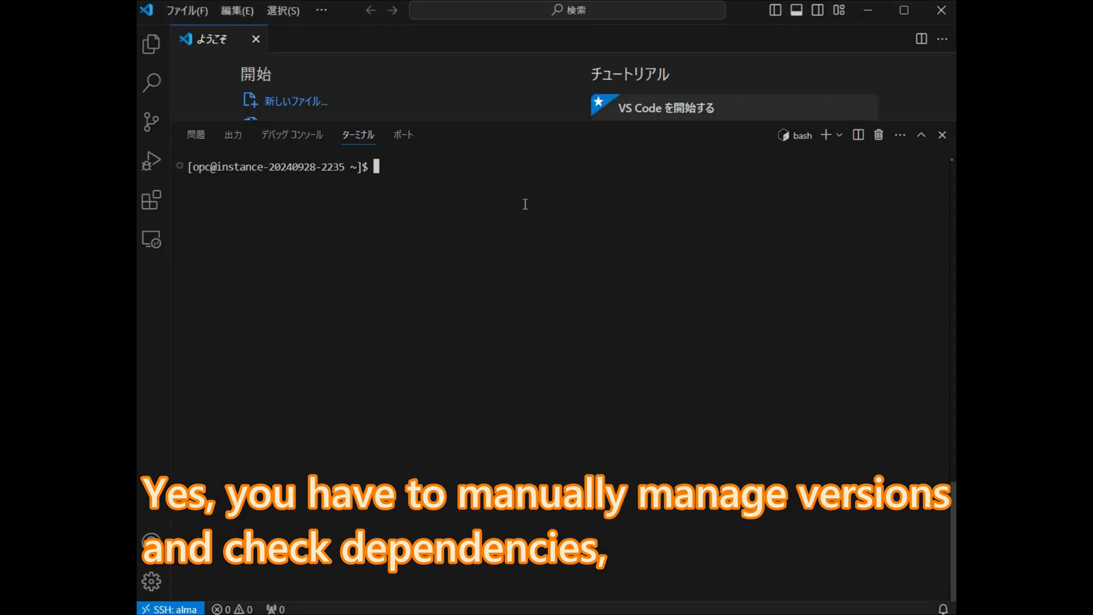
Step: Start the Docker service with systemctl and check its status, then clear the terminal
{"action": "type", "text": "sudo systemctl status docker"}
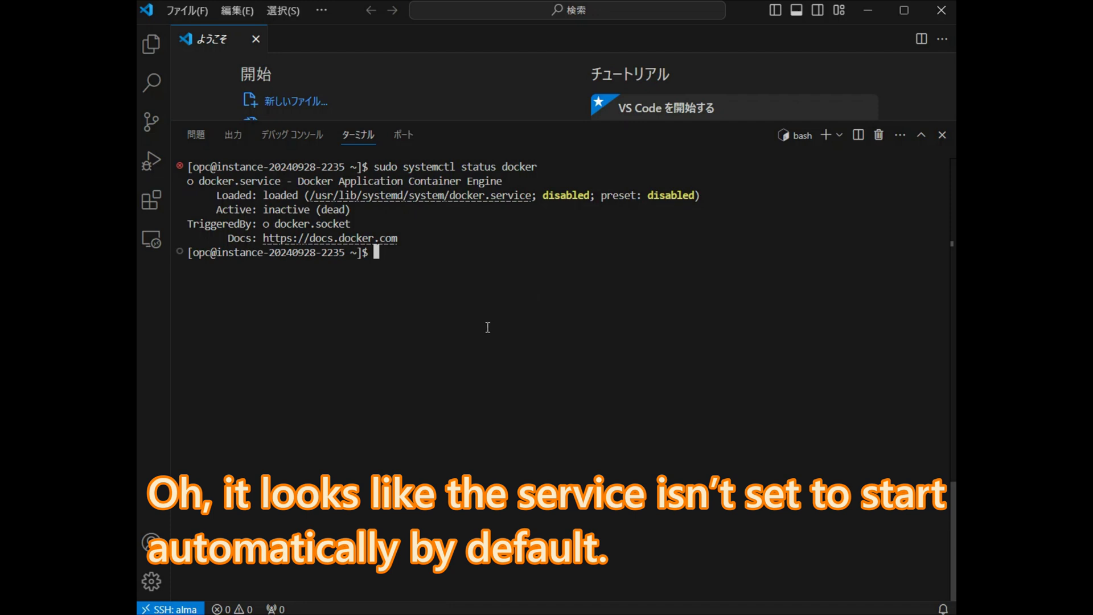
{"action": "type", "text": "sudo systemctl status docker"}
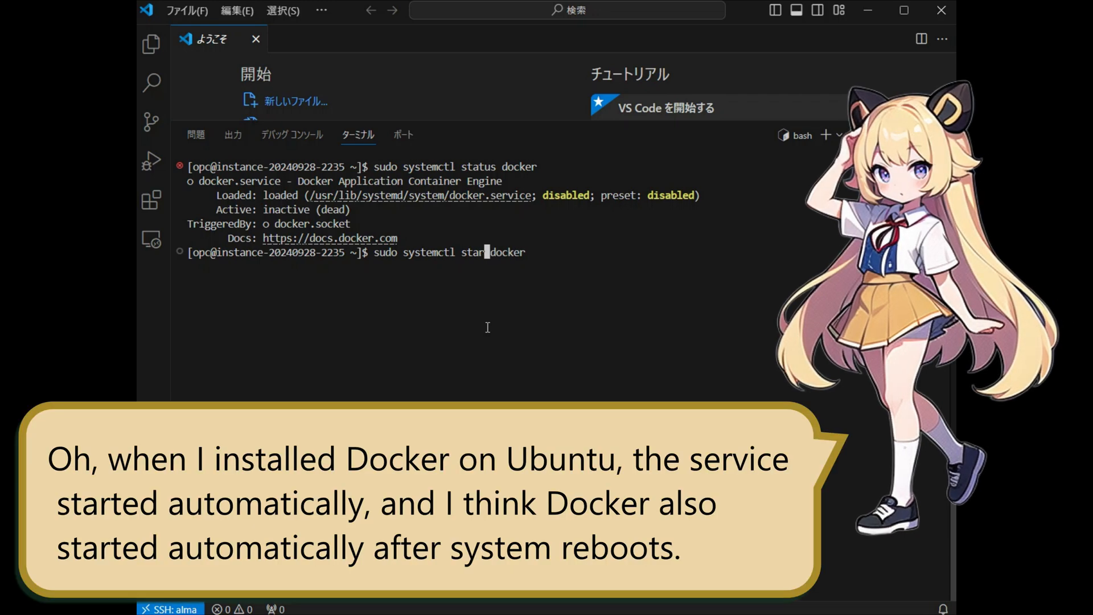
{"action": "key", "text": "Return"}
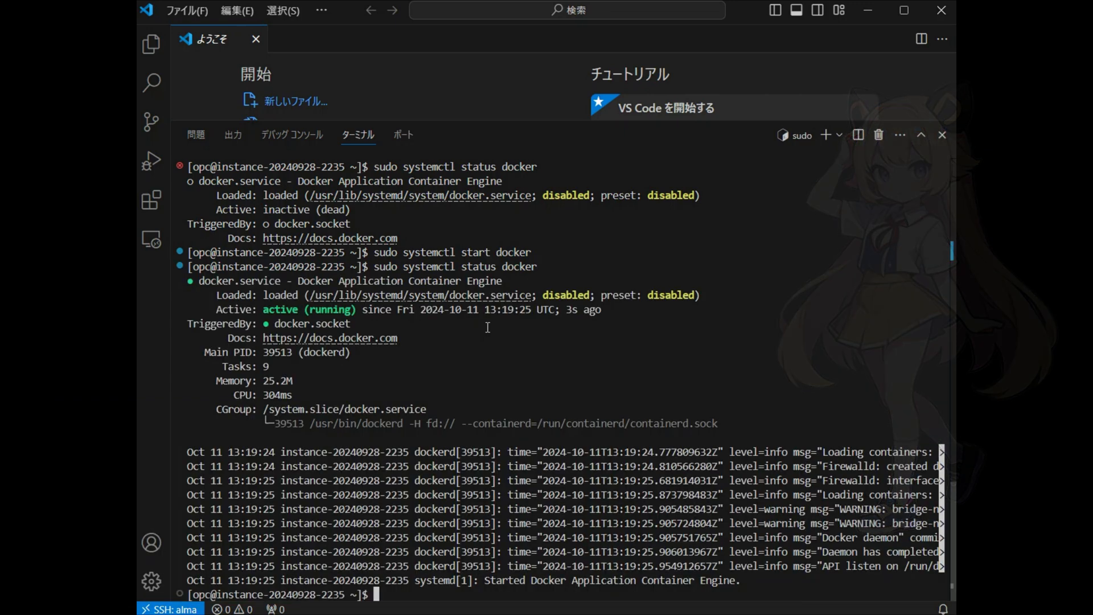
{"action": "type", "text": "clear"}
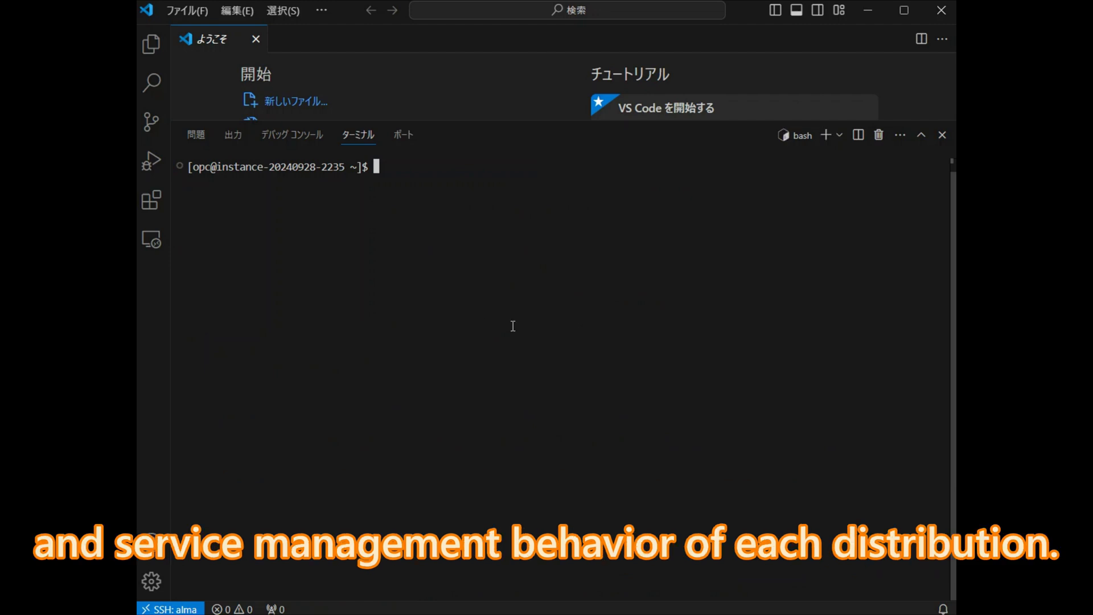
Step: Run sudo docker ps to confirm an empty container list is returned
{"action": "type", "text": "sudo"}
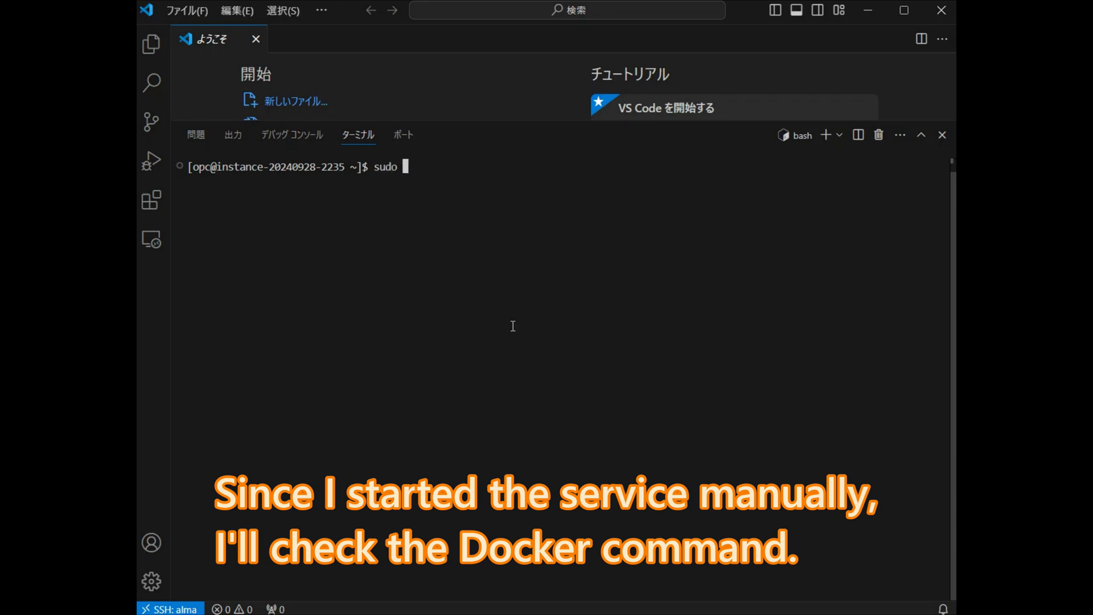
{"action": "type", "text": "docker ps"}
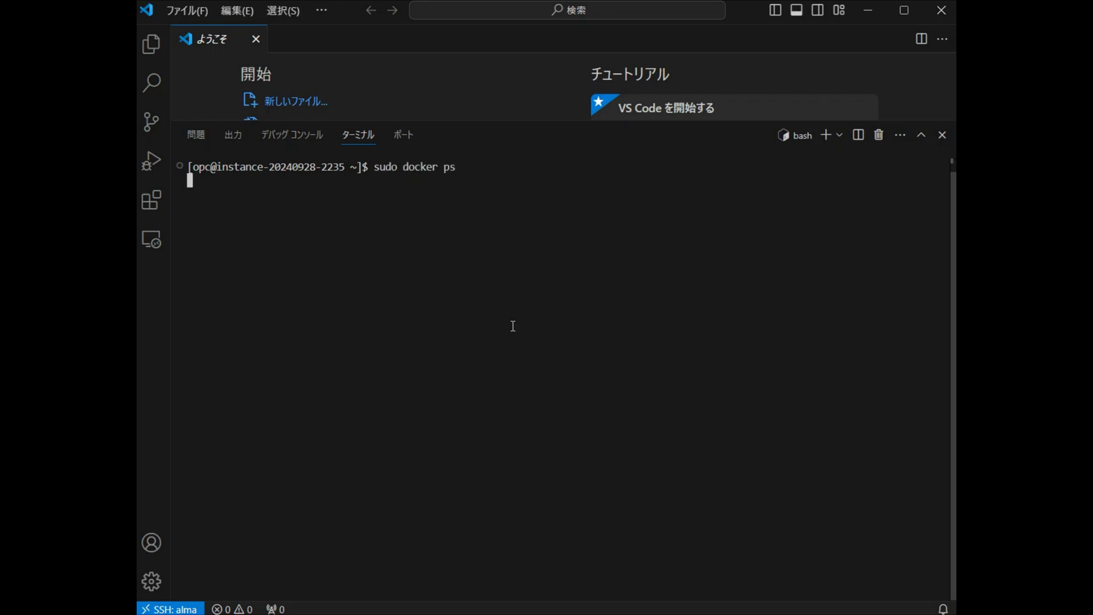
{"action": "key", "text": "Return"}
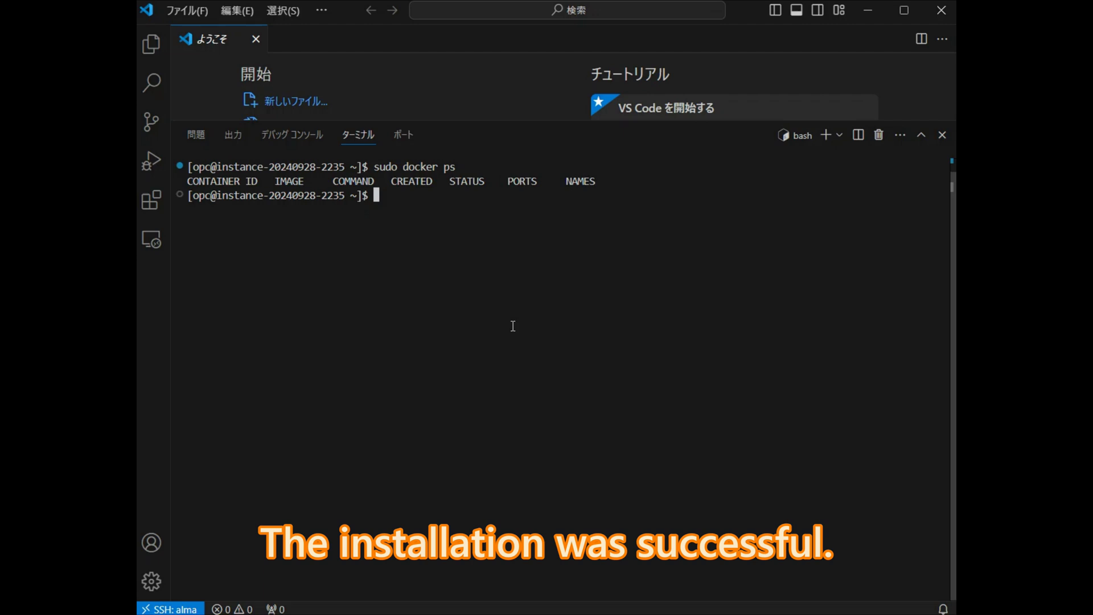
Step: Create the docker group and add $USER to it with usermod -aG
{"action": "type", "text": "sudo groupadd docker"}
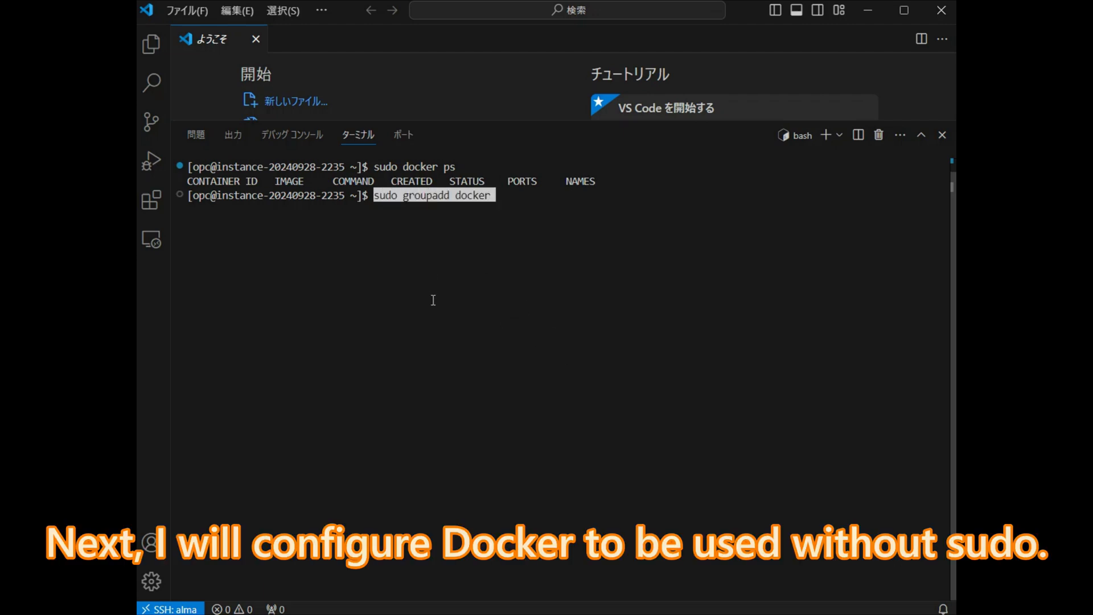
{"action": "key", "text": "Return"}
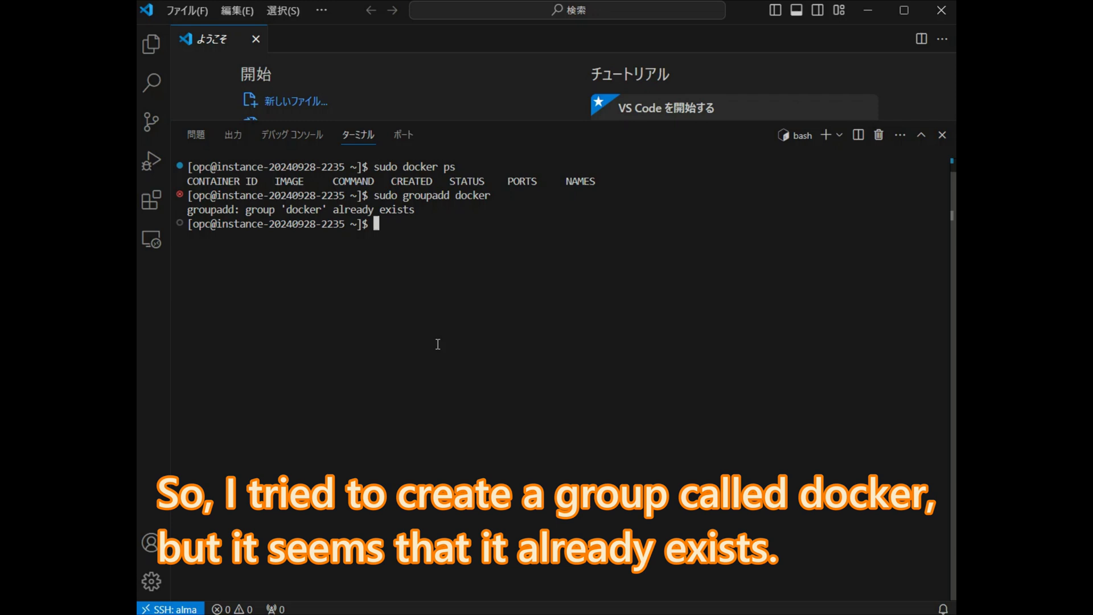
{"action": "mouse_move", "coordinate": [384, 296]}
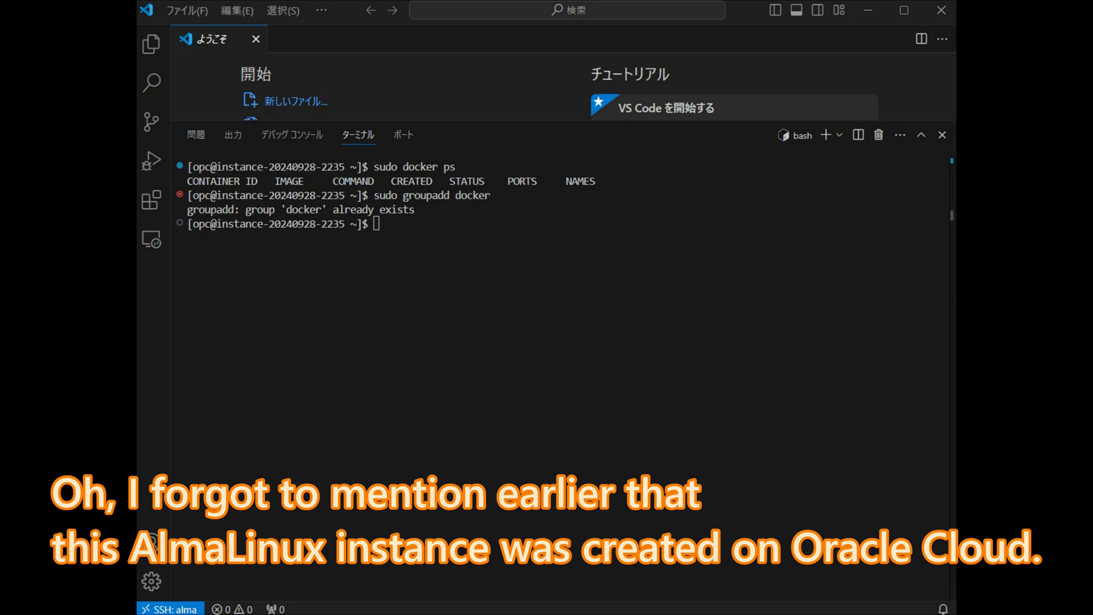
{"action": "type", "text": "sudo usermod -aG docker $USER"}
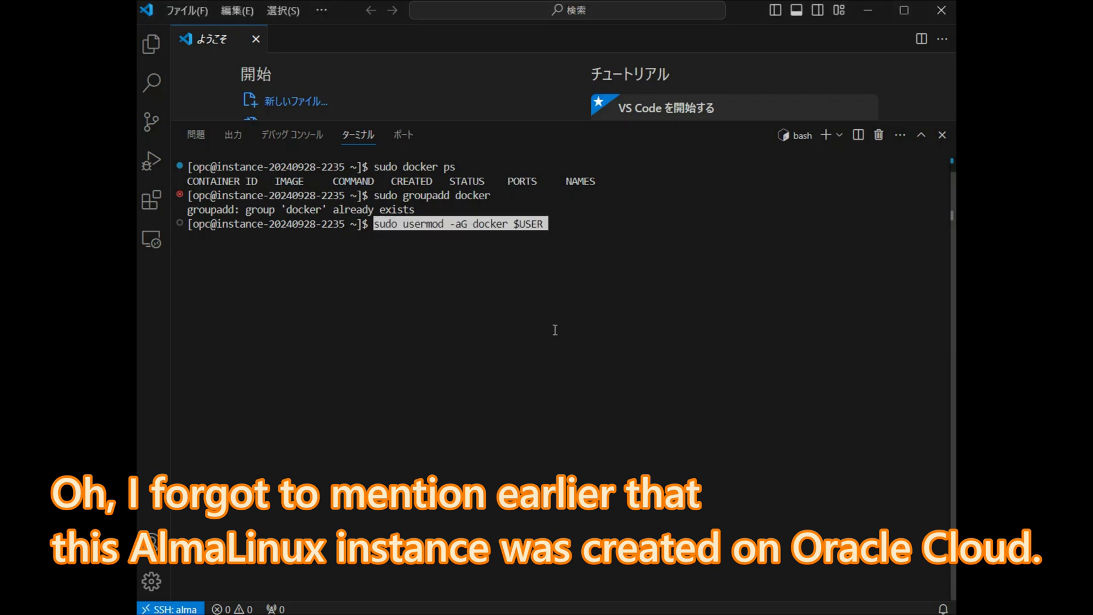
{"action": "key", "text": "Return"}
{"action": "type", "text": "newgrp "}
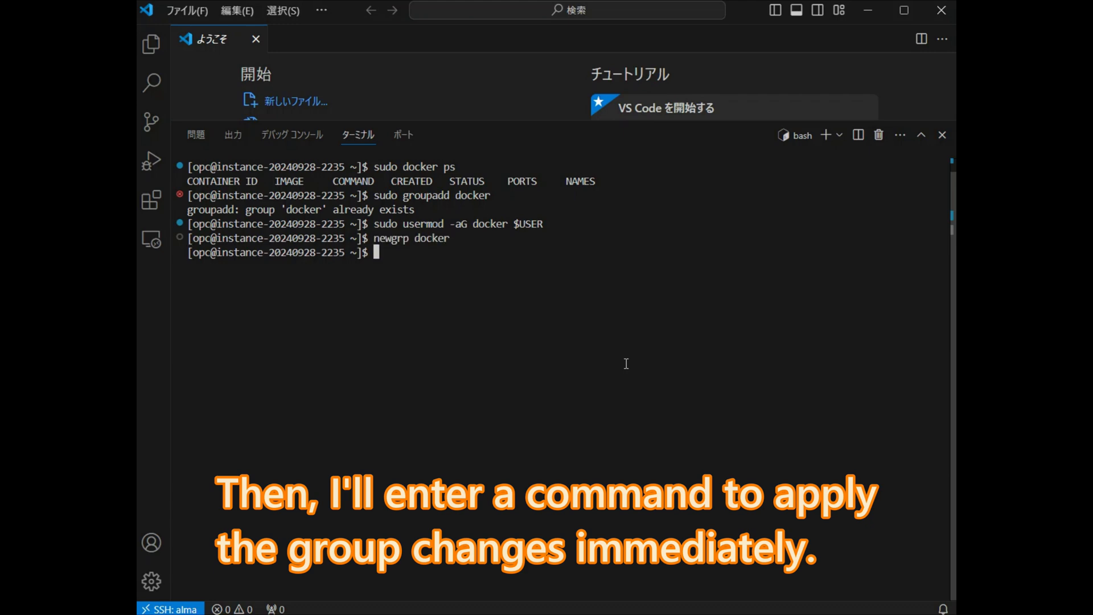
Step: Apply the docker group membership in the shell with newgrp docker
{"action": "type", "text": "docker"}
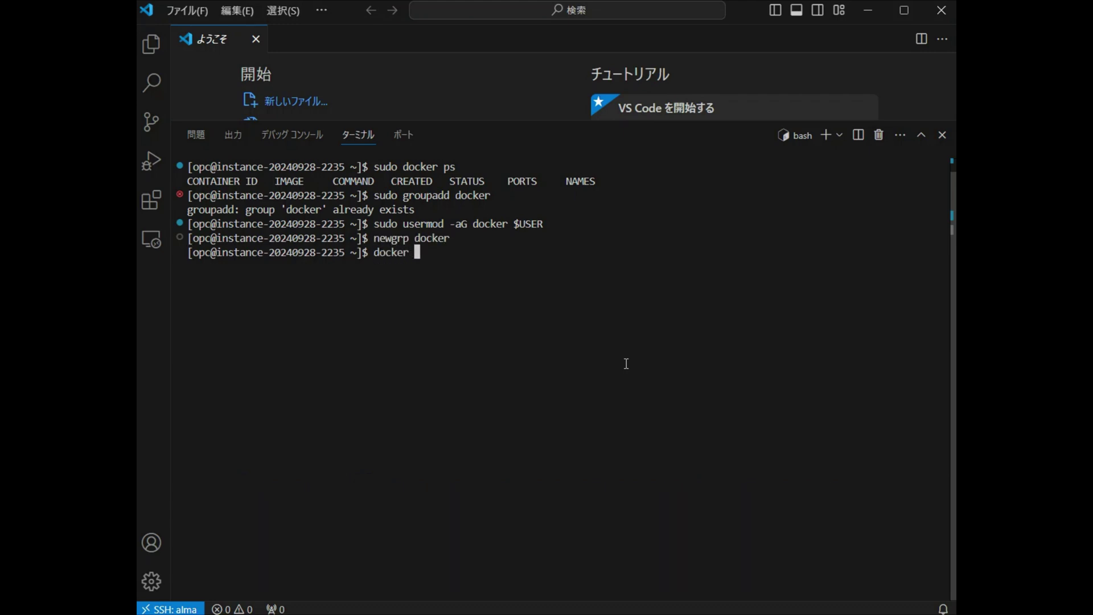
{"action": "key", "text": "Return"}
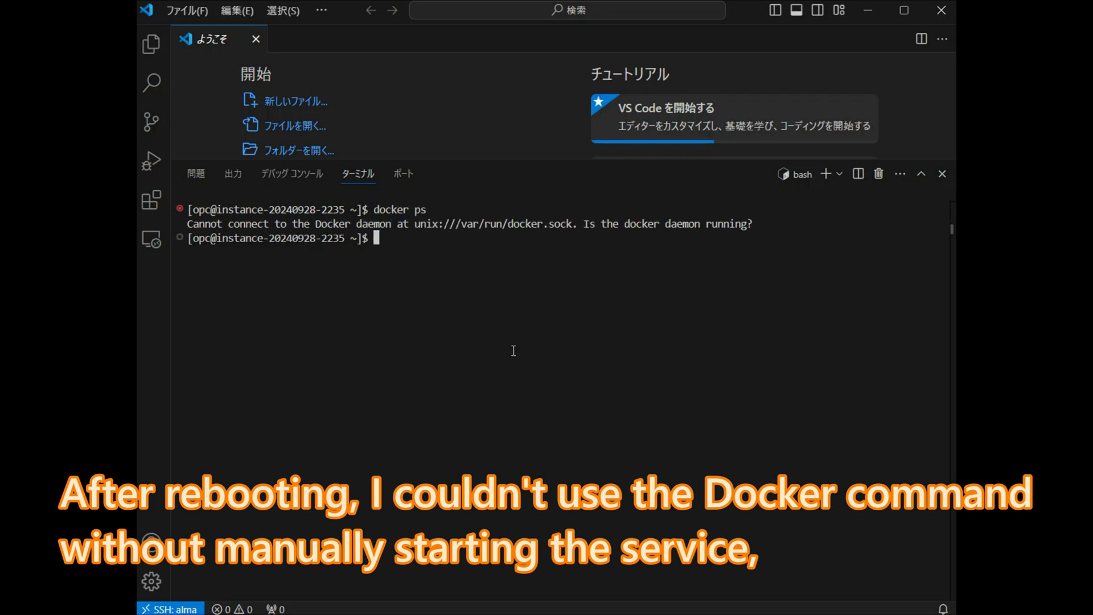
{"action": "mouse_move", "coordinate": [446, 336]}
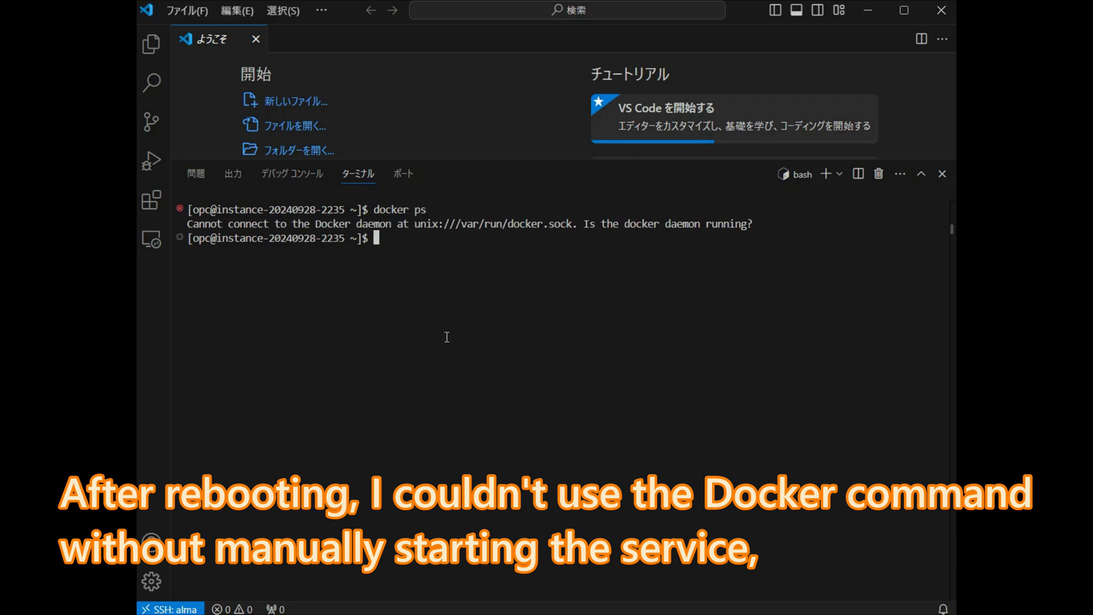
Step: Enable docker.service and containerd.service to start at boot
{"action": "type", "text": "sudo systemctl enable docker.service"}
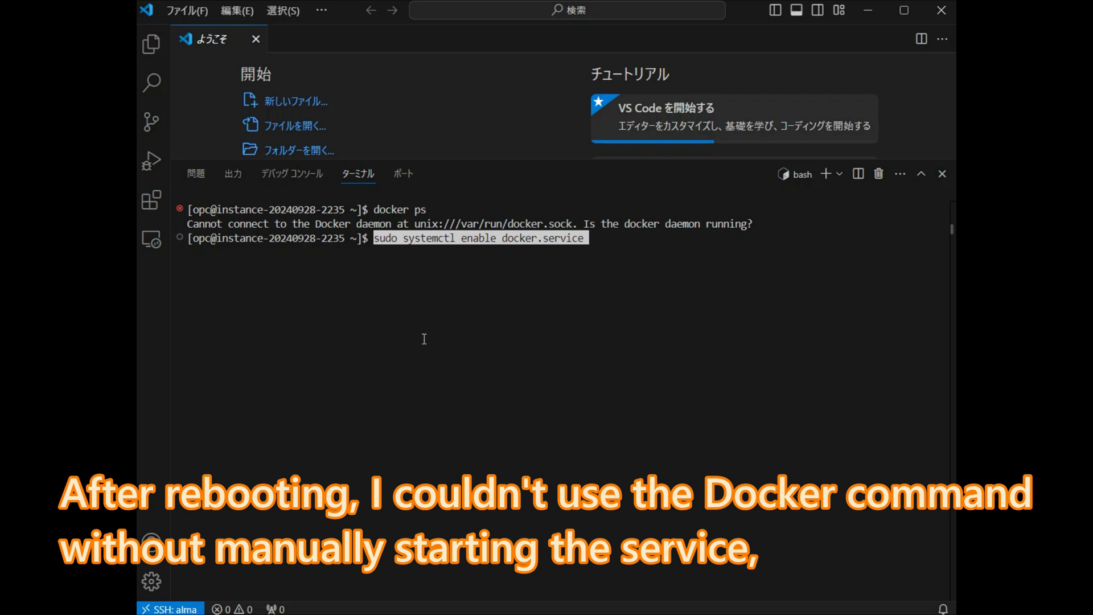
{"action": "key", "text": "Return"}
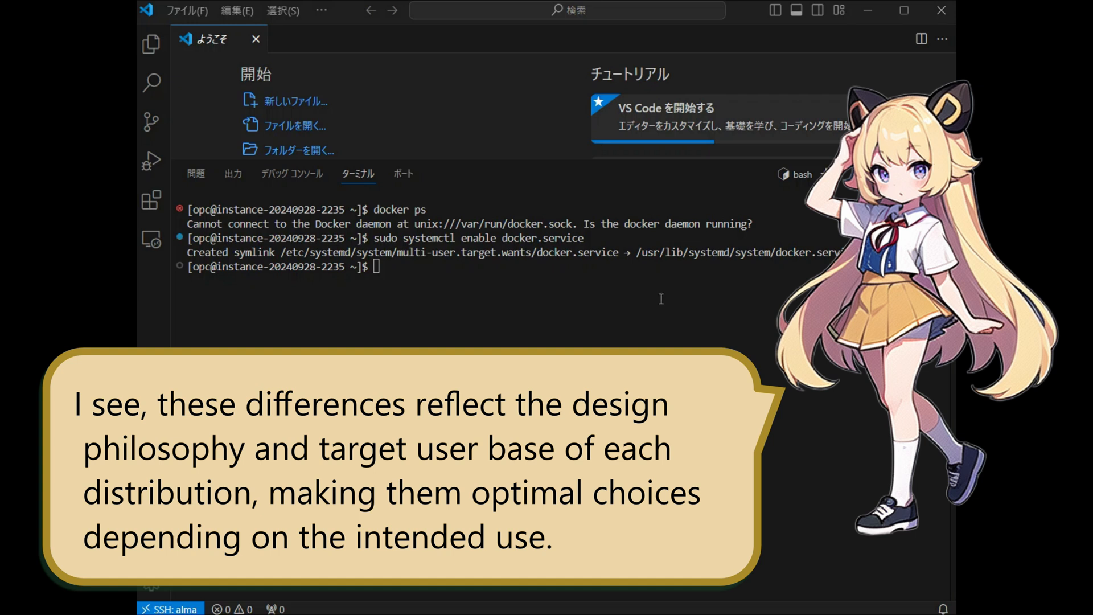
{"action": "type", "text": "sudo systemctl enable containerd.service"}
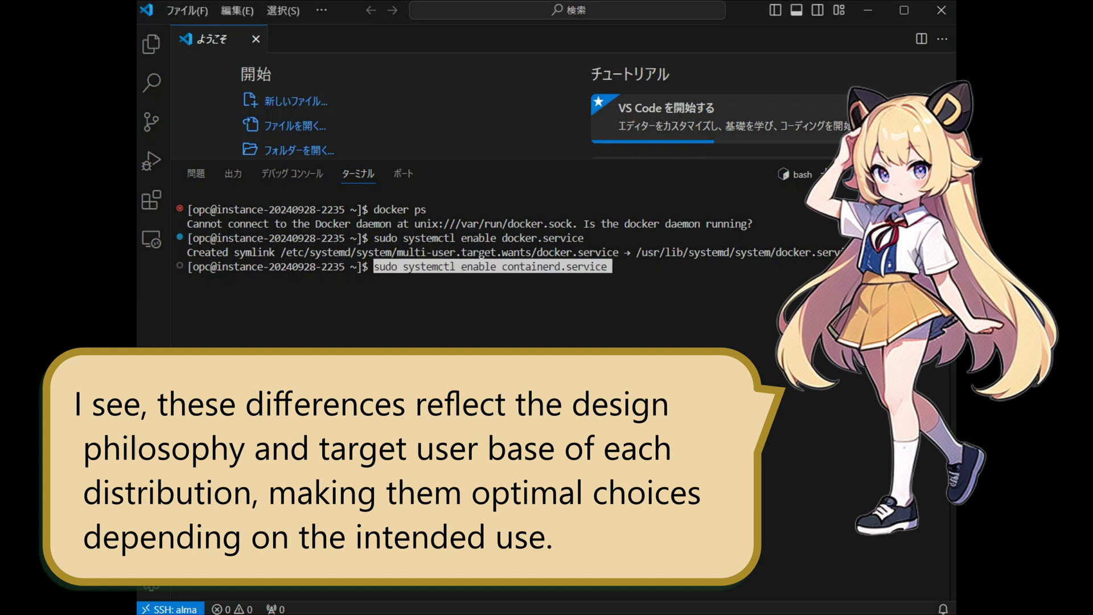
{"action": "key", "text": "Return"}
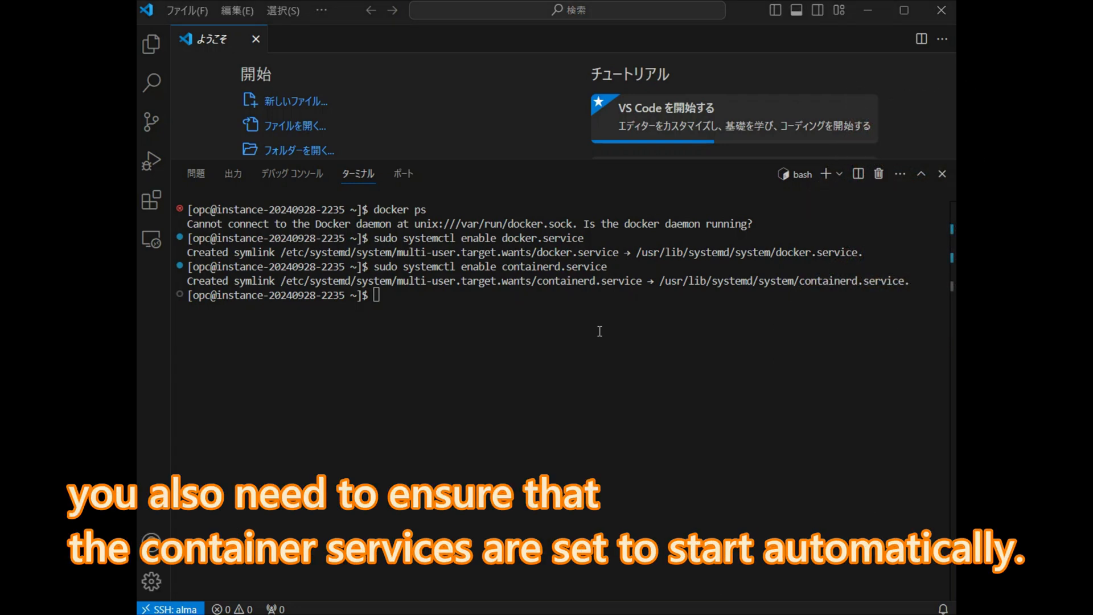
Step: Start Docker again and run docker ps without sudo to confirm an empty list
{"action": "type", "text": "sudo systemctl start docker"}
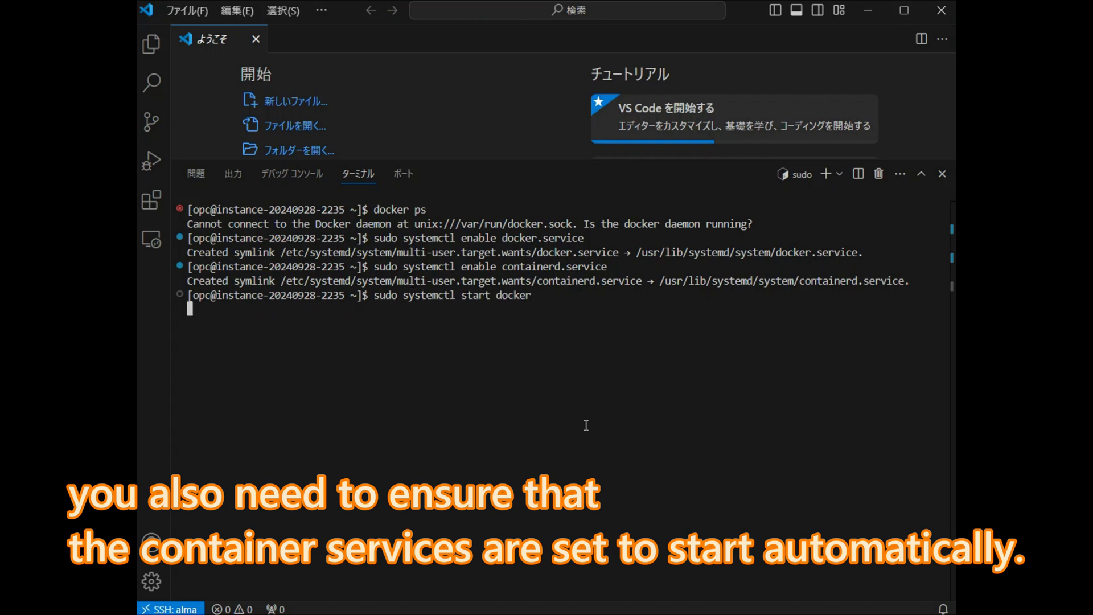
{"action": "key", "text": "Return"}
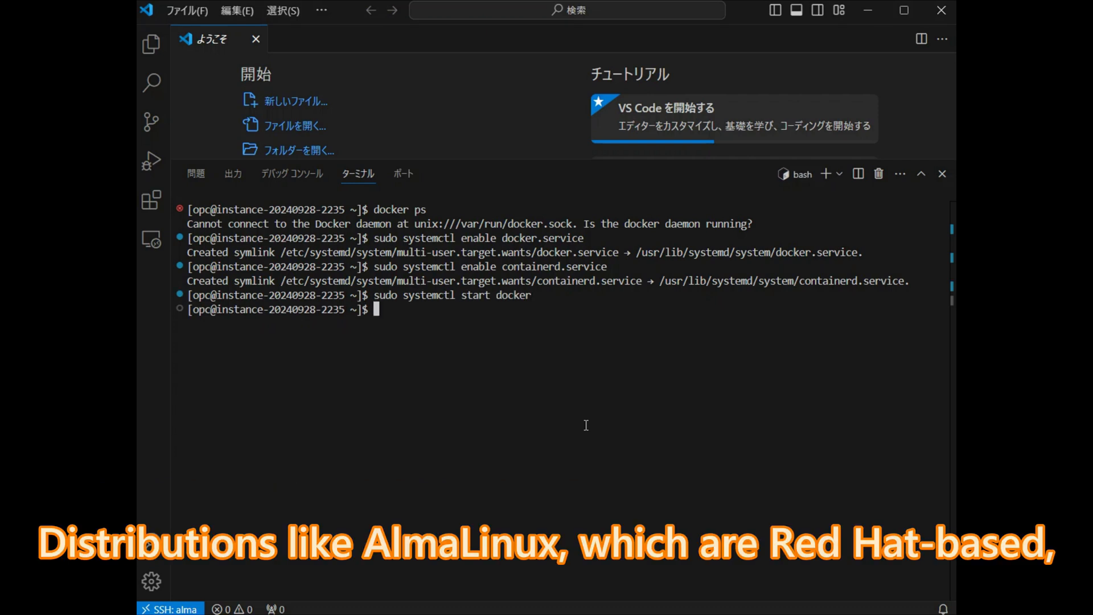
{"action": "type", "text": "sudo systemctl enable docker.service"}
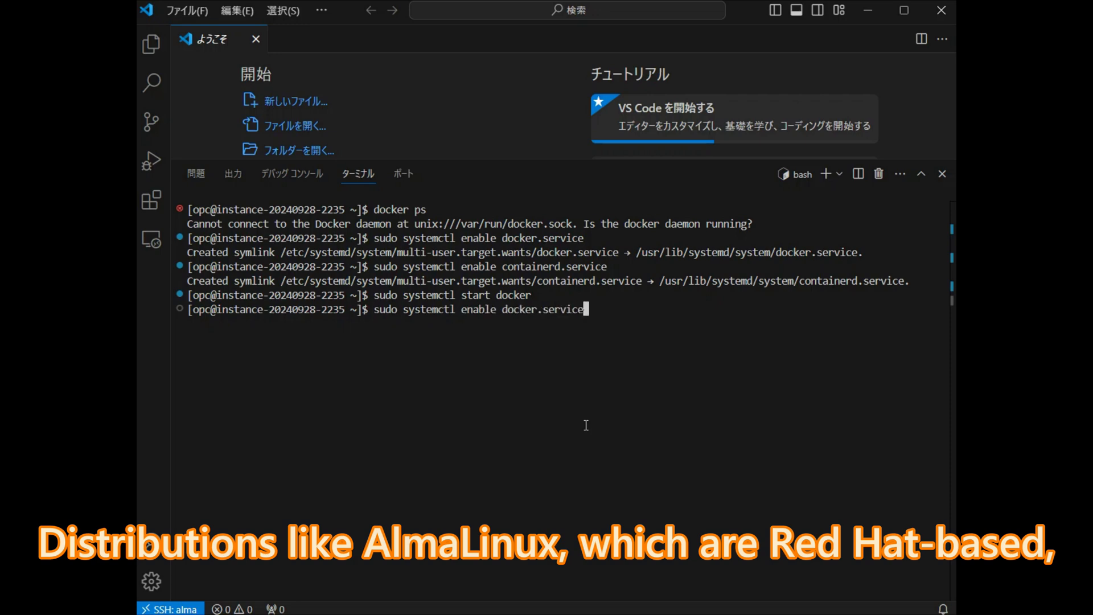
{"action": "key", "text": "Return"}
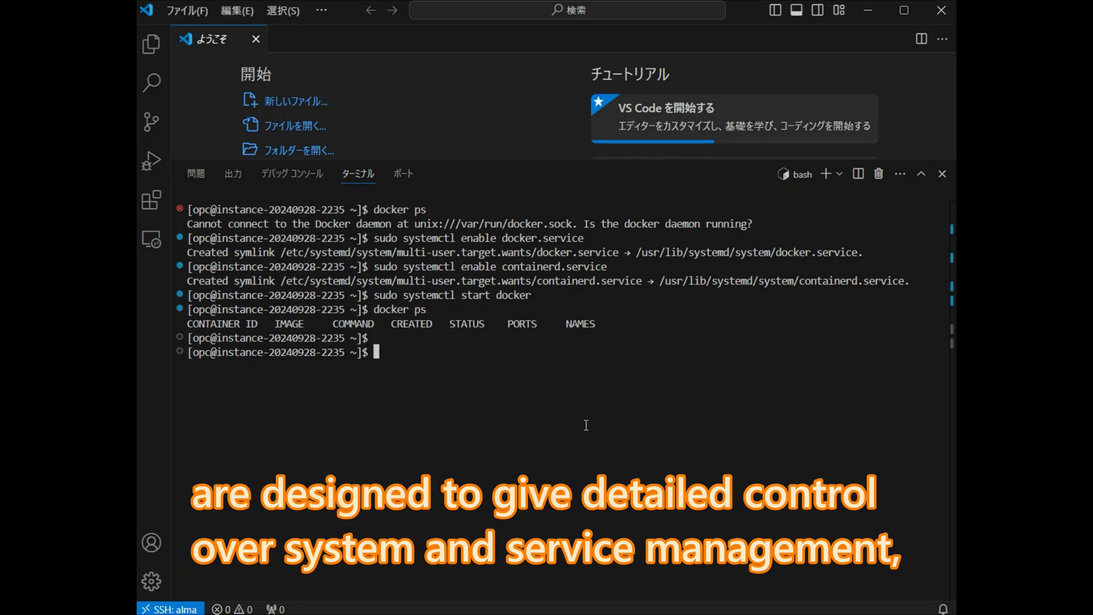